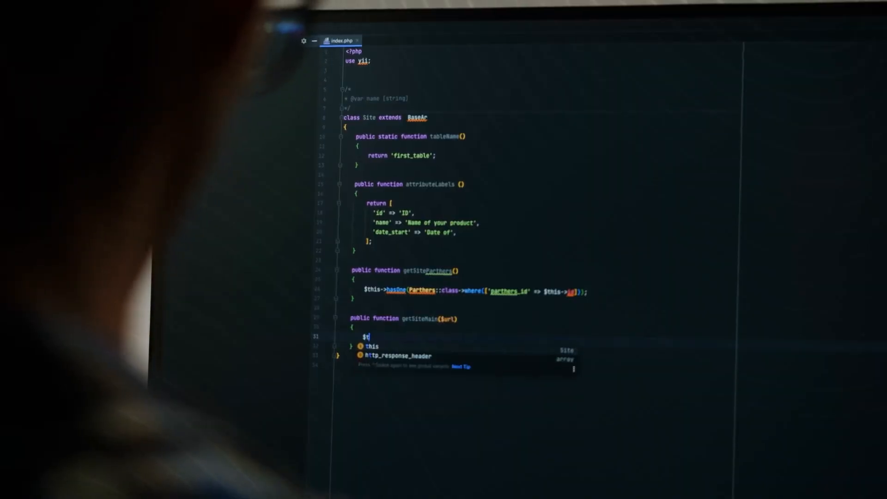
{"action": "type", "text": "his->"}
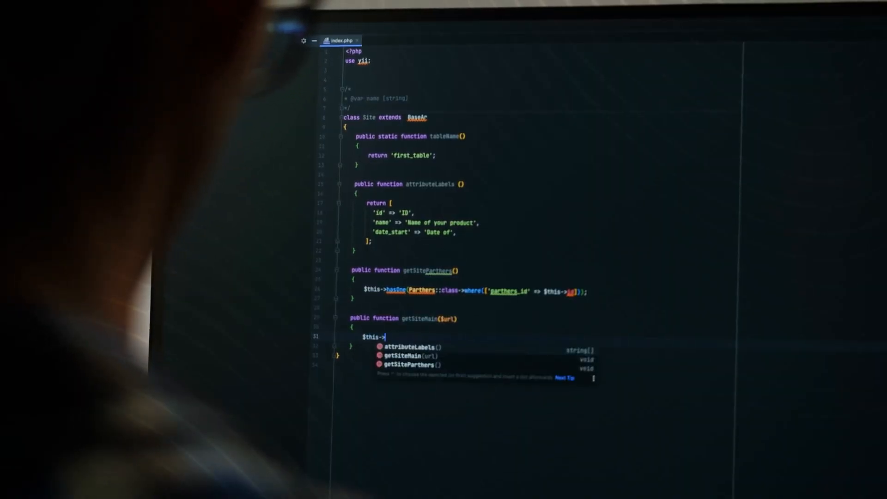